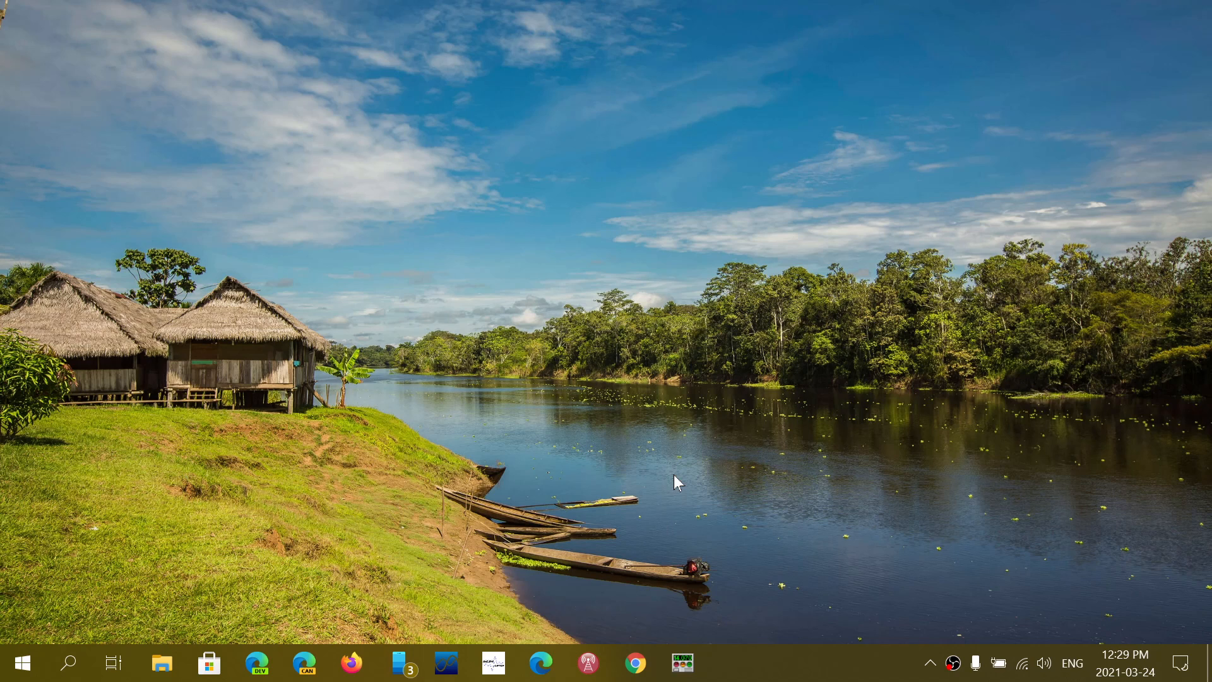
mouse_move(881, 586)
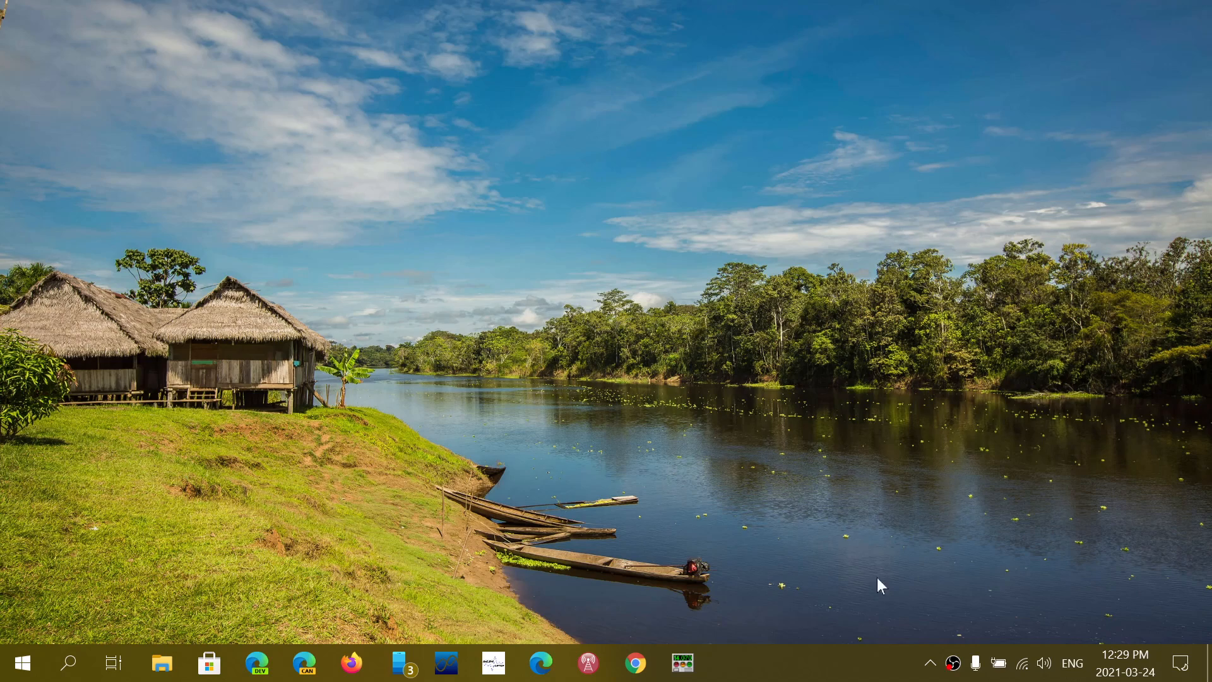
Step: Show the hidden notification-area icons from the system tray
click(931, 663)
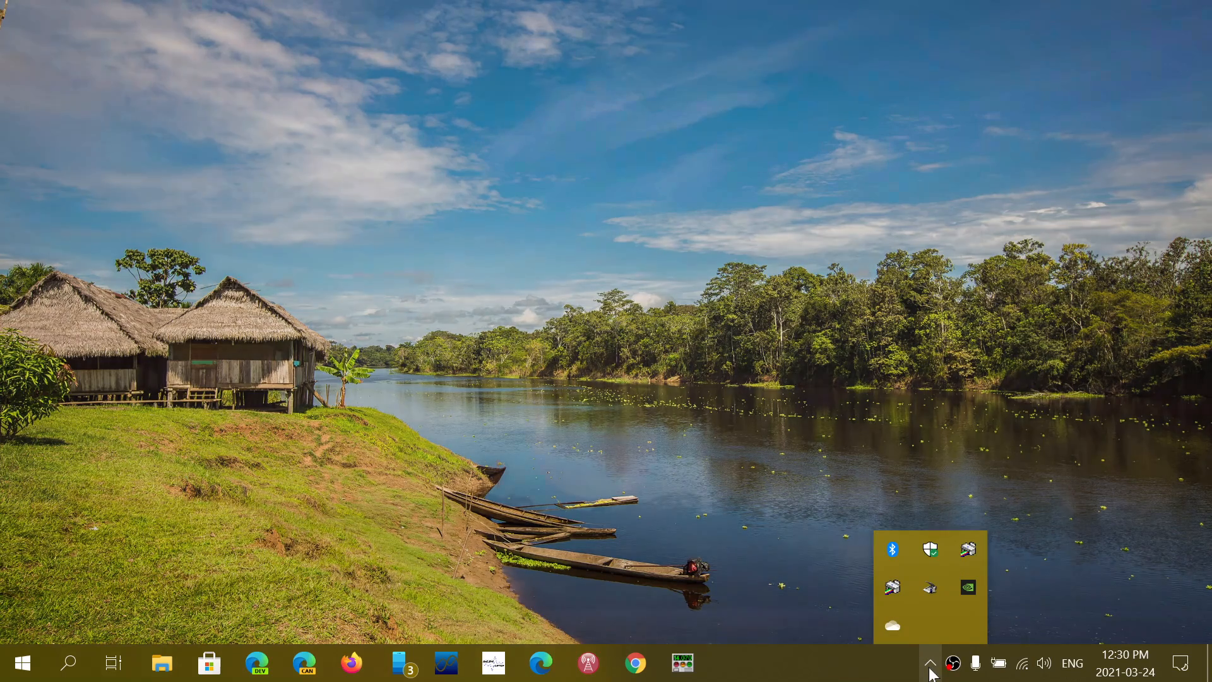
Step: From the tray shield, reach Device security's Security processor details showing TPM 2.0 ready
click(929, 549)
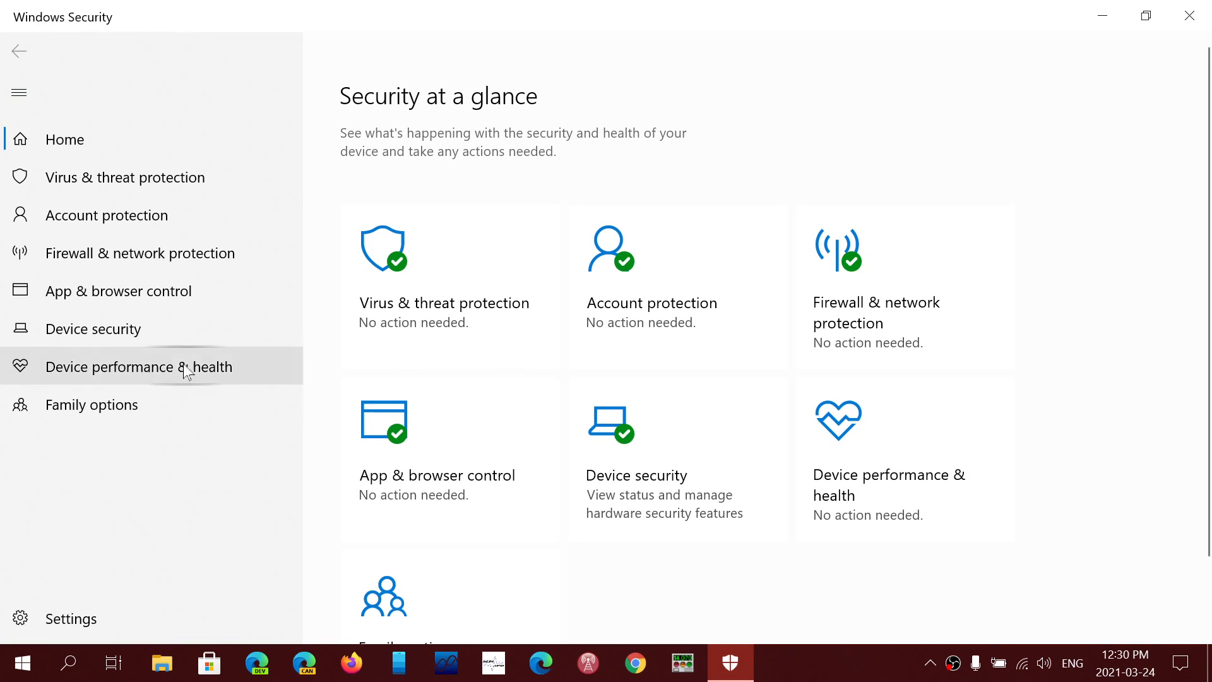
click(94, 328)
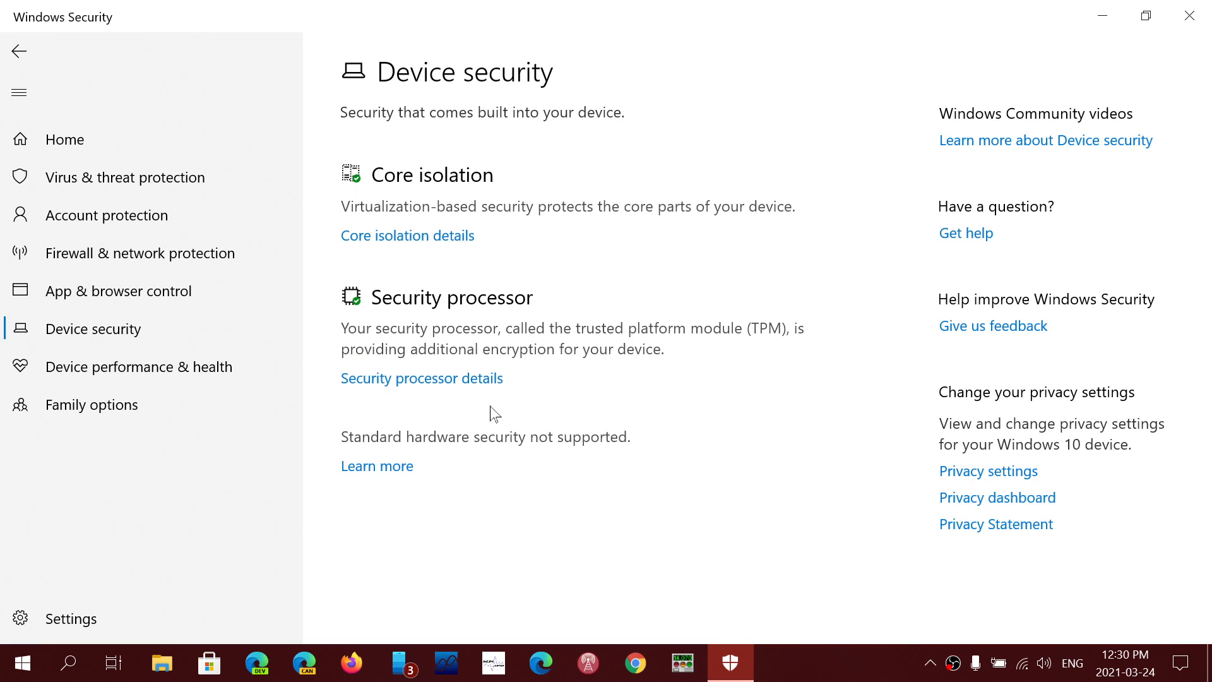
click(422, 378)
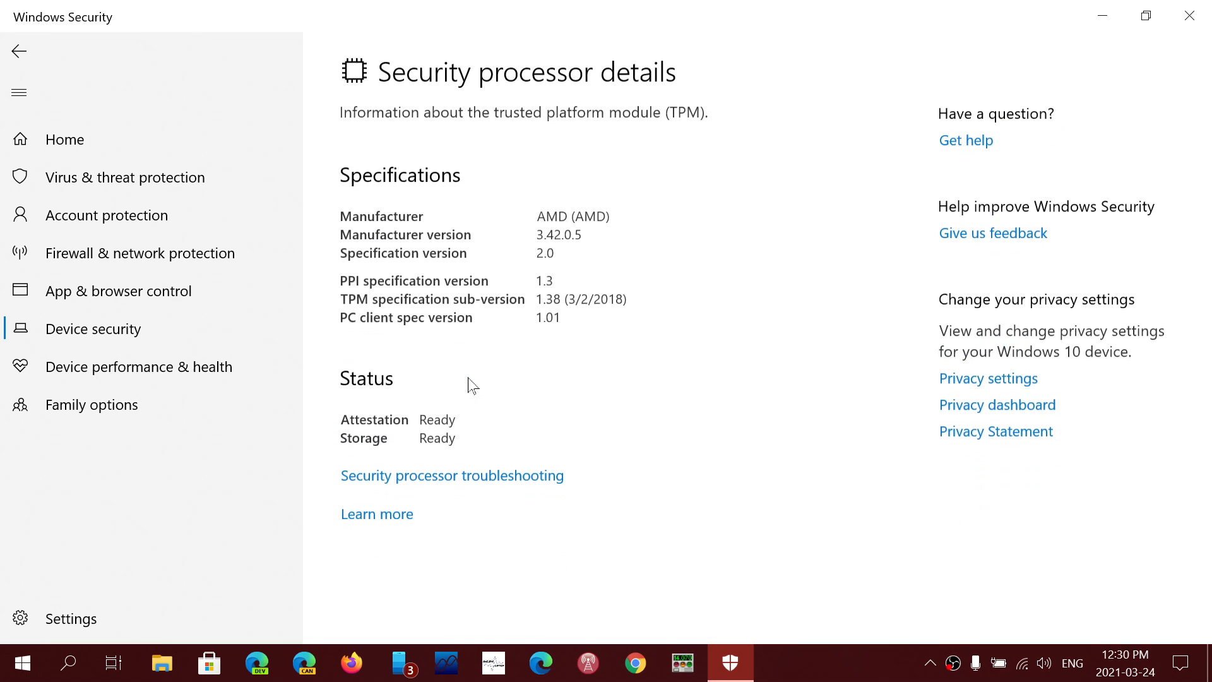